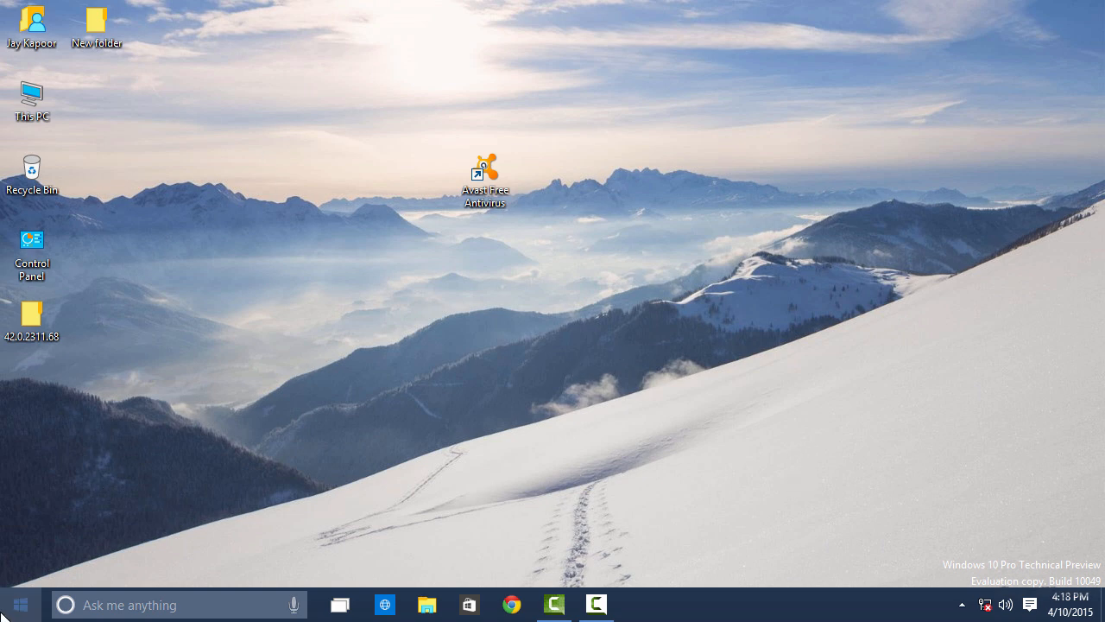
# Step: Open the Start menu and the blank 'Ask me anything' search panel
pyautogui.click(19, 604)
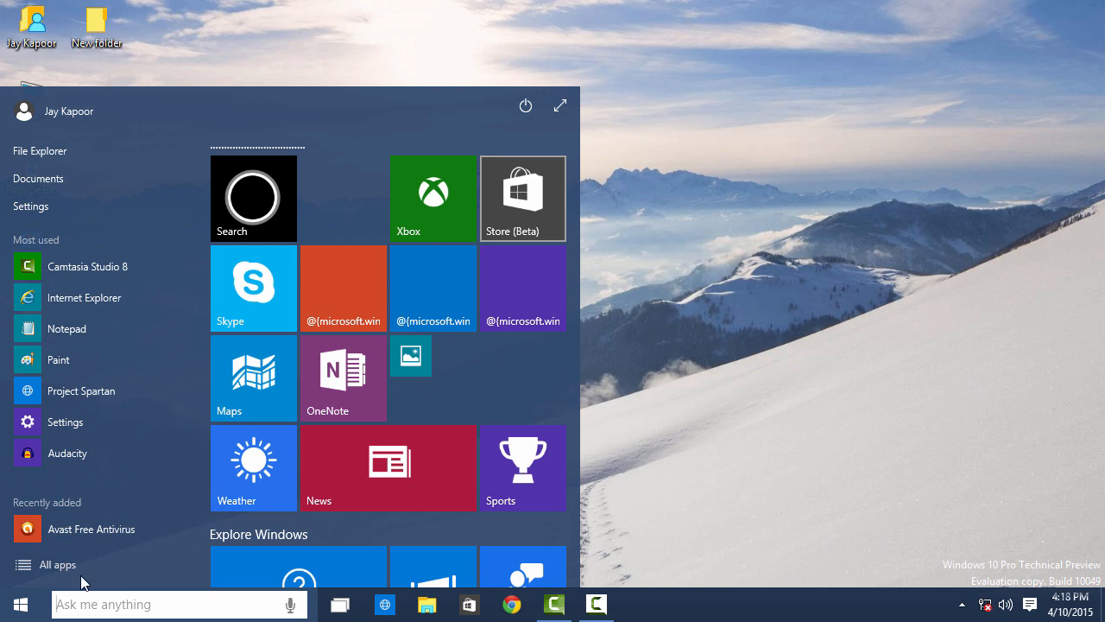
pyautogui.click(55, 563)
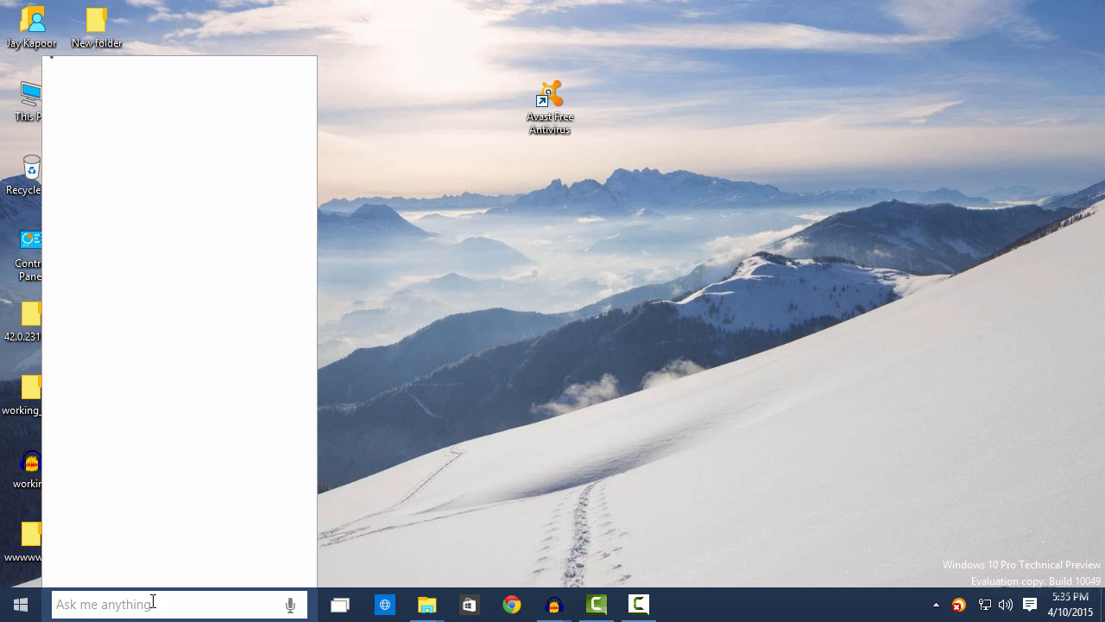
# Step: Search for 'defender' and launch Windows Defender
pyautogui.click(155, 604)
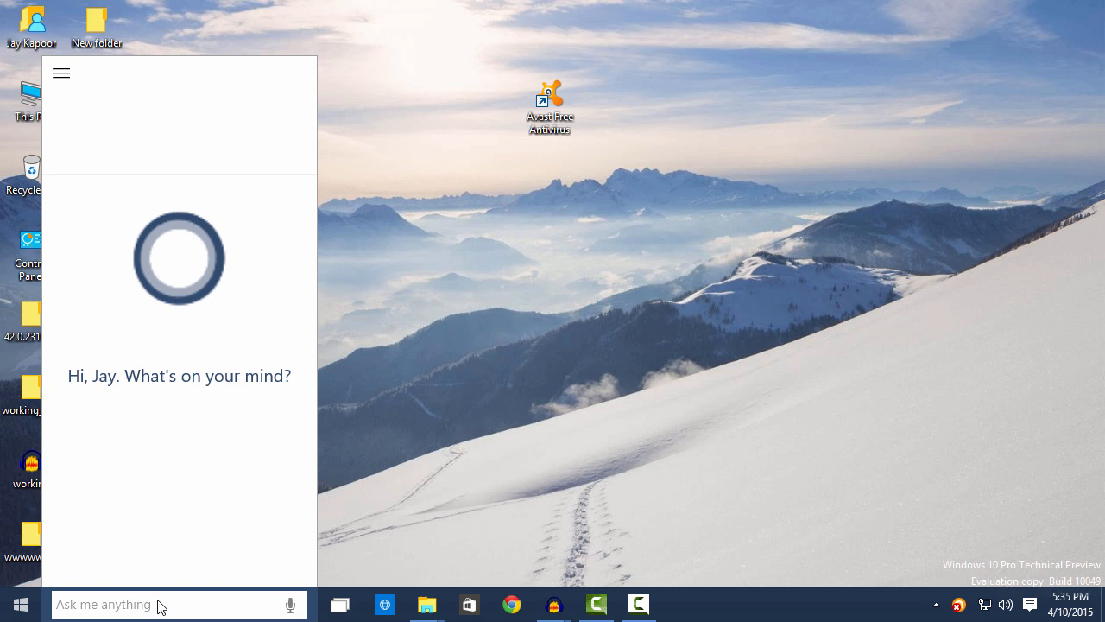
pyautogui.write('d')
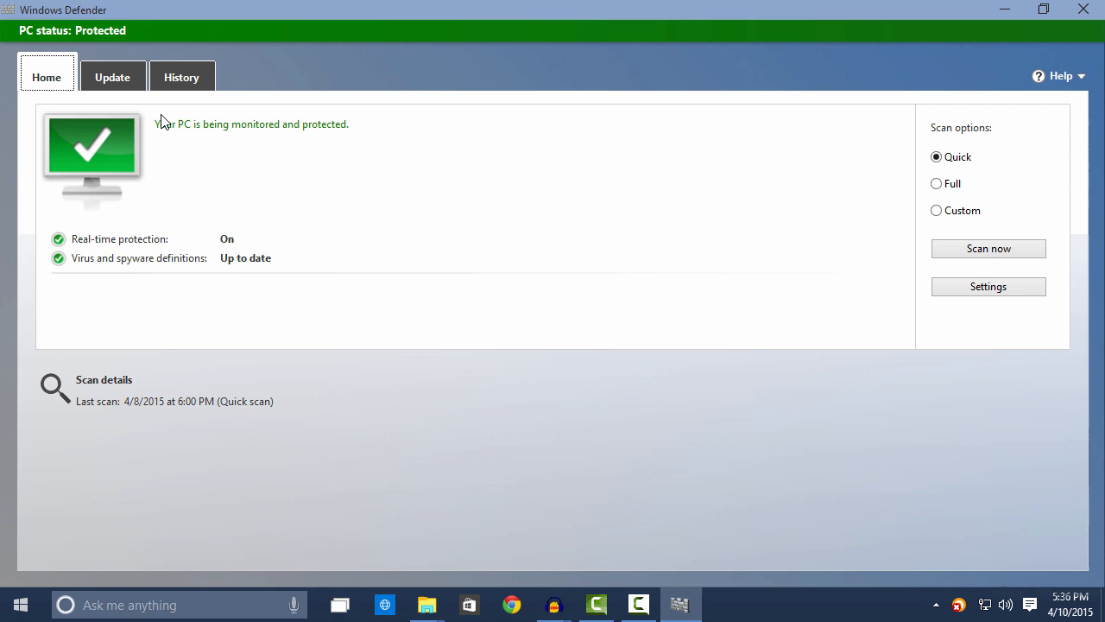
# Step: Check Windows Defender for newer definitions, then choose Quick scan on the Home tab
pyautogui.click(113, 77)
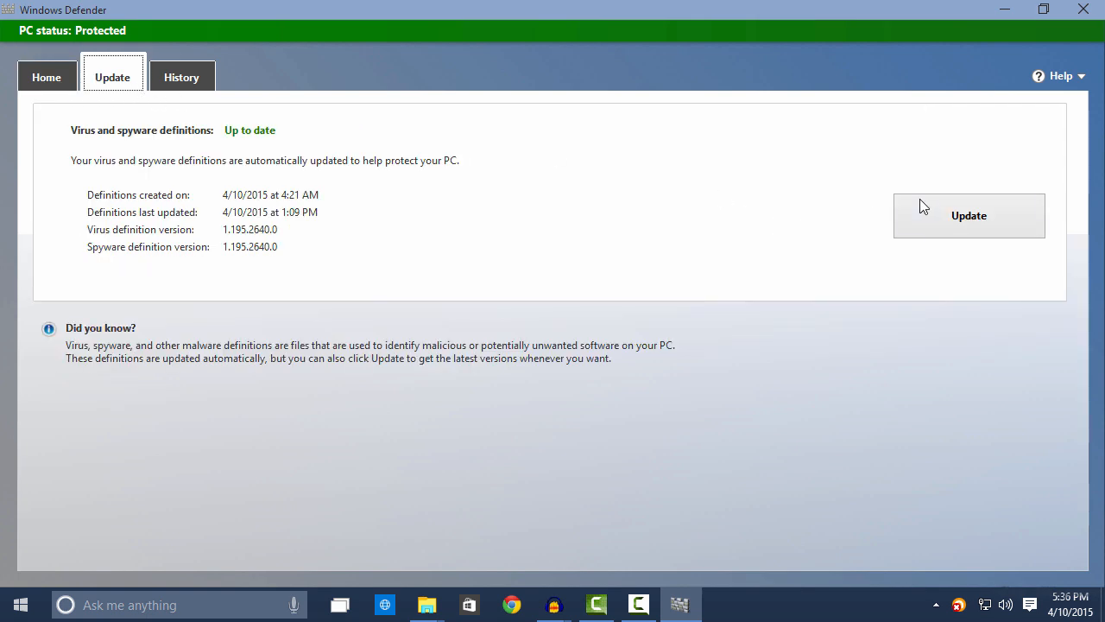
pyautogui.click(969, 215)
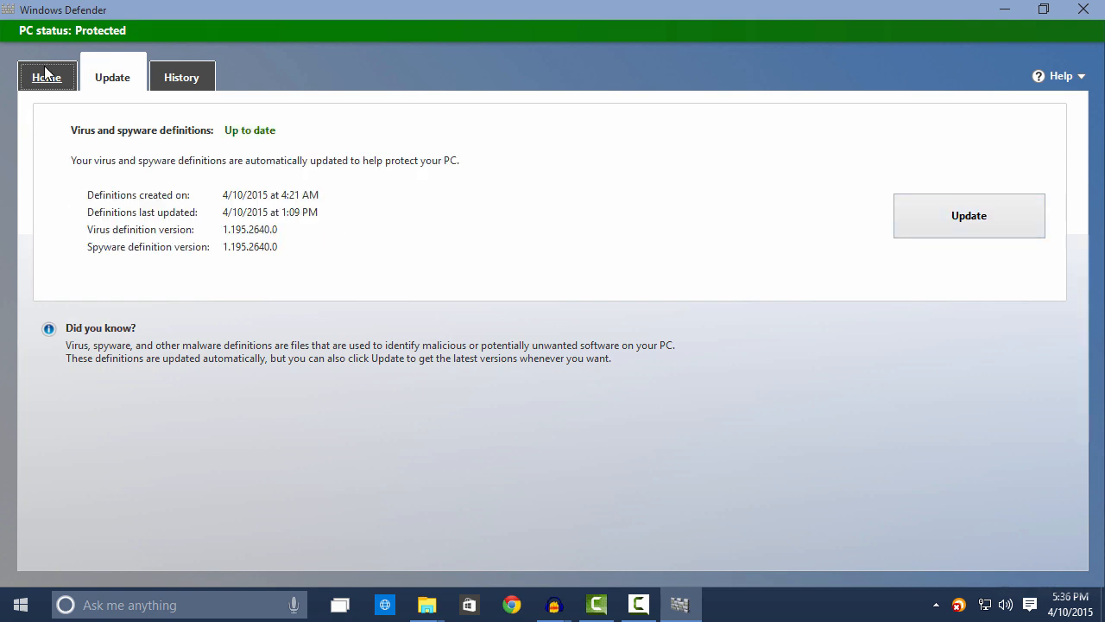
pyautogui.click(47, 77)
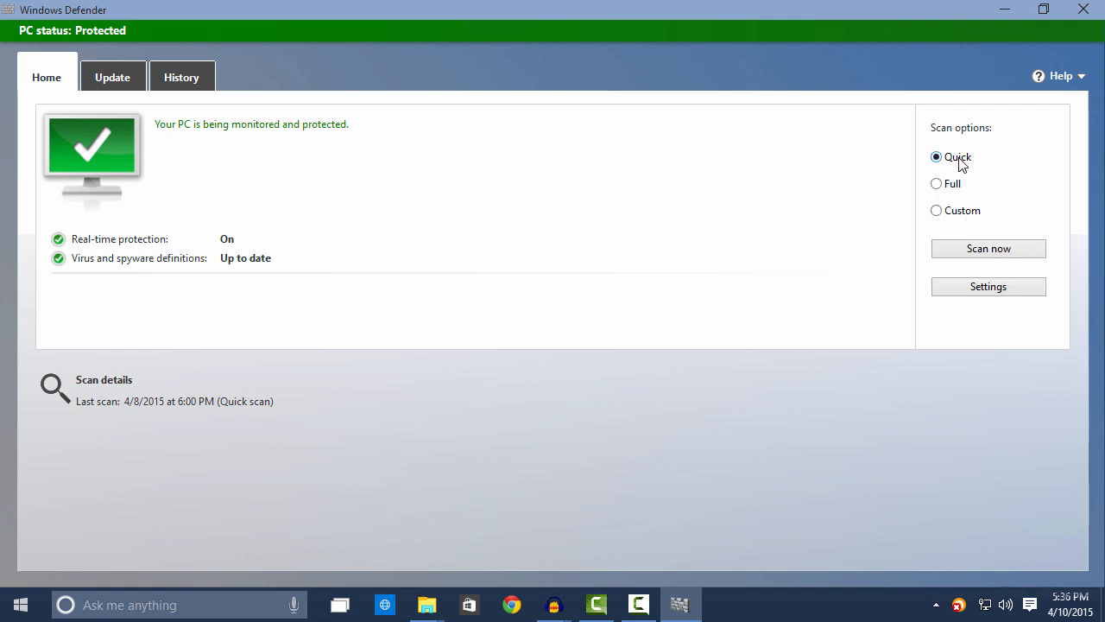
pyautogui.click(988, 248)
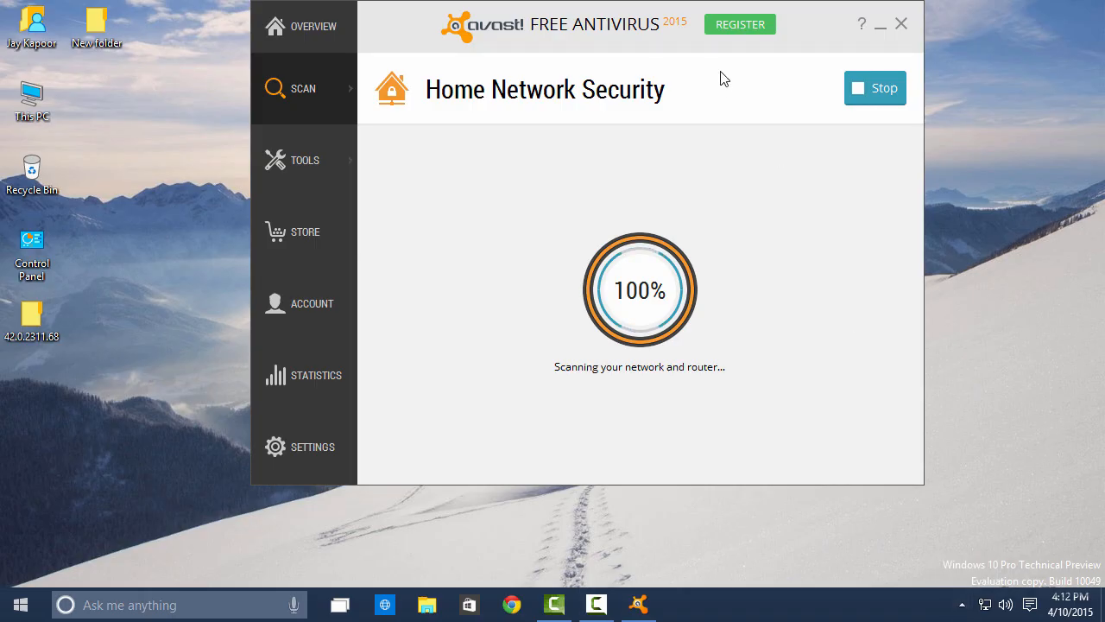
# Step: Close the Avast network scan window and relaunch Avast Free Antivirus from its desktop shortcut
pyautogui.click(901, 23)
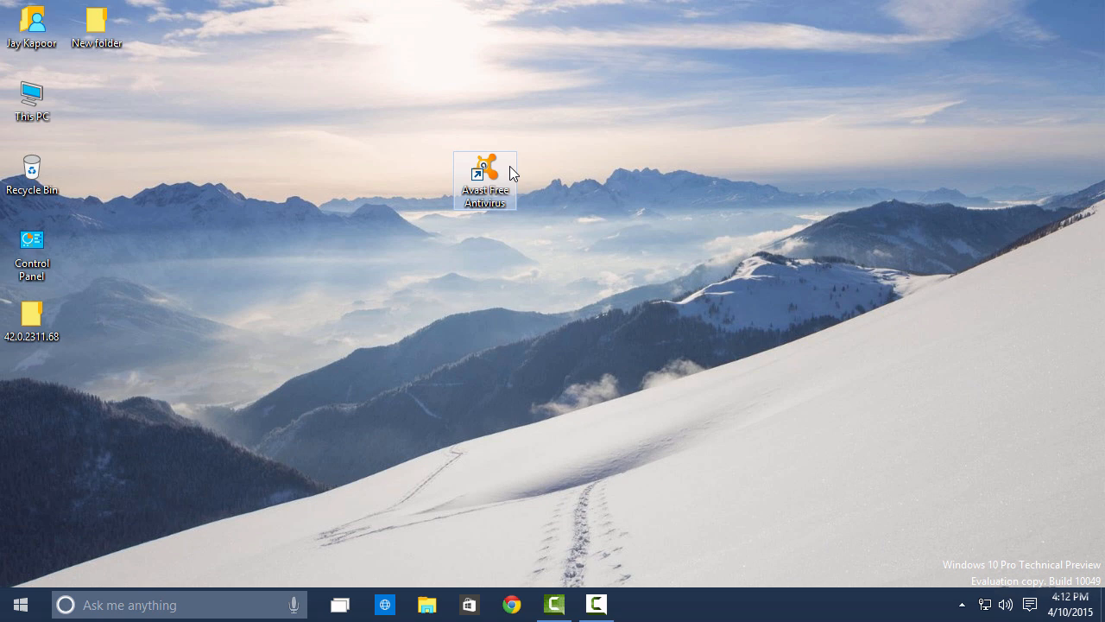
pyautogui.moveTo(485, 173)
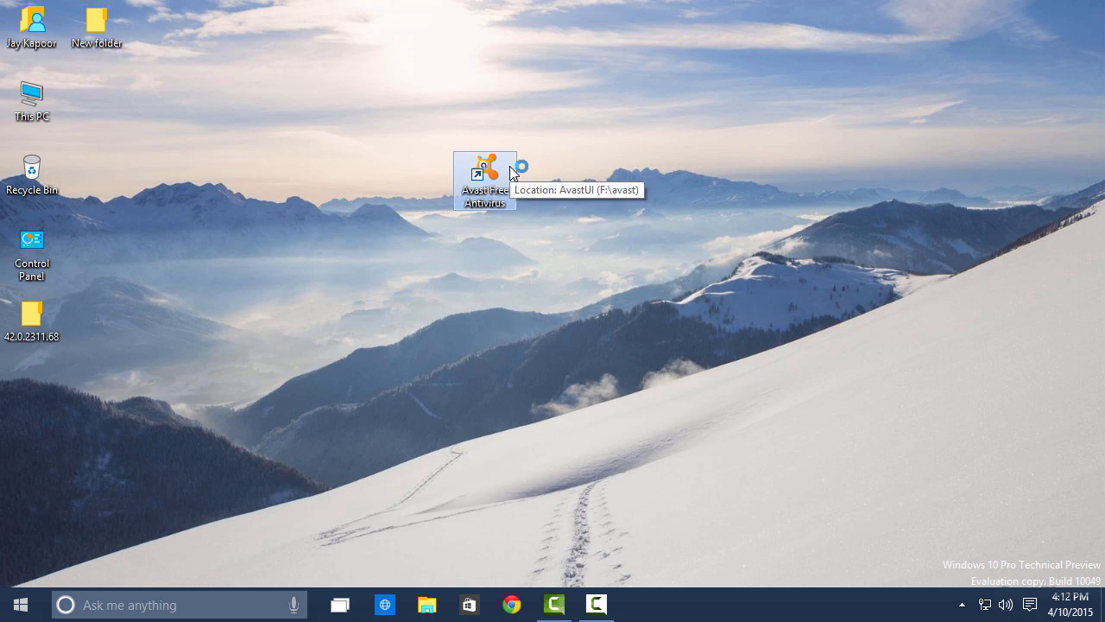
pyautogui.doubleClick(484, 173)
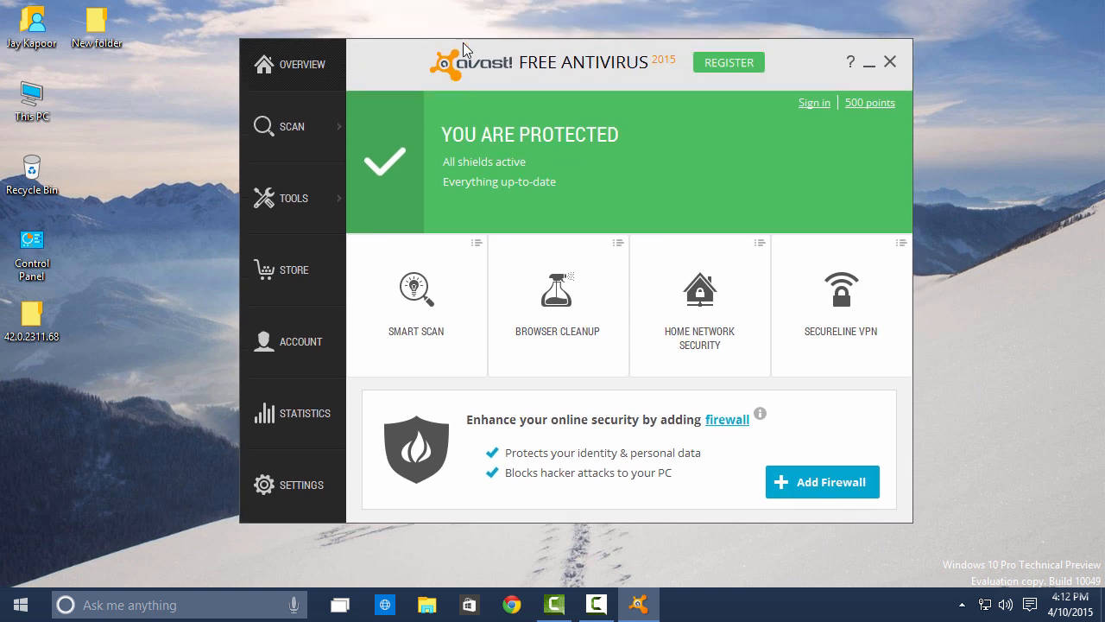
pyautogui.moveTo(311, 138)
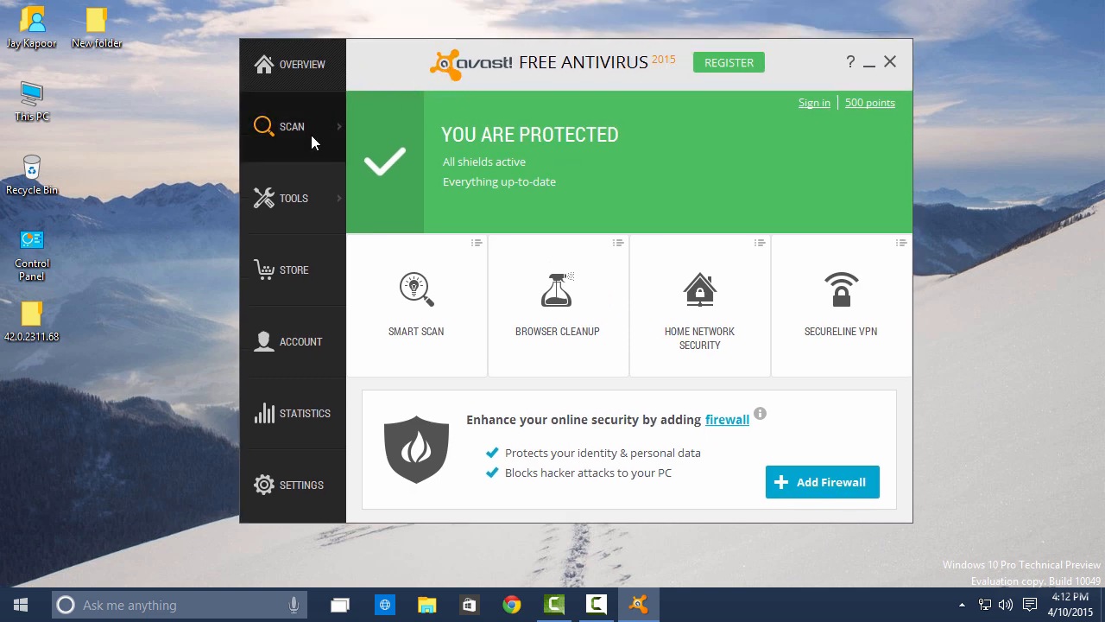
# Step: Start an Avast quick virus scan, now running at 0% with no infections
pyautogui.click(416, 294)
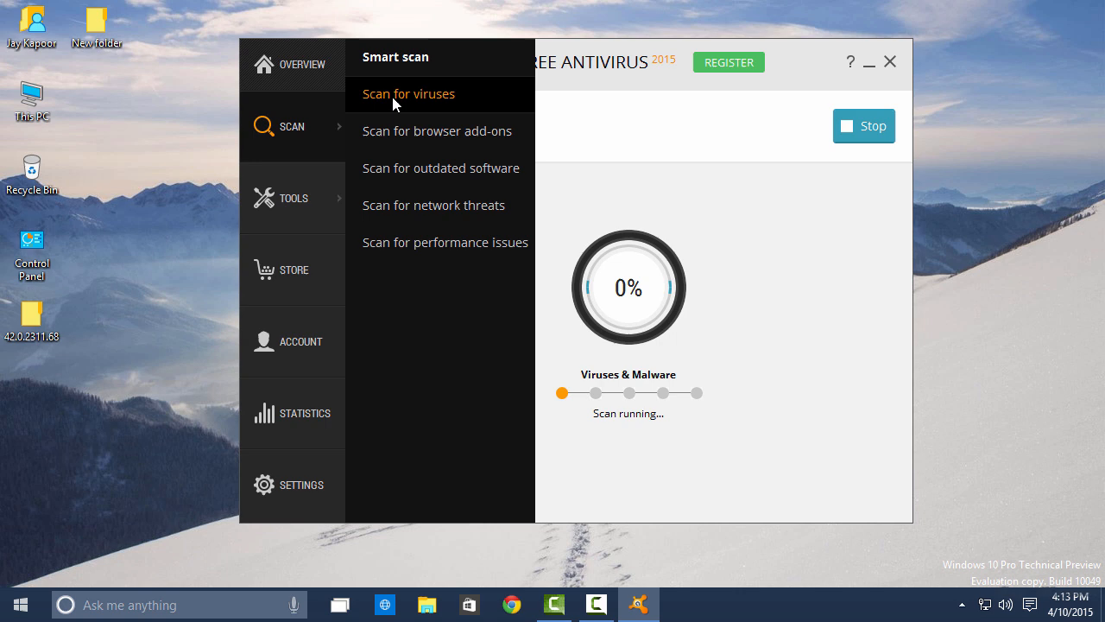
pyautogui.moveTo(440, 167)
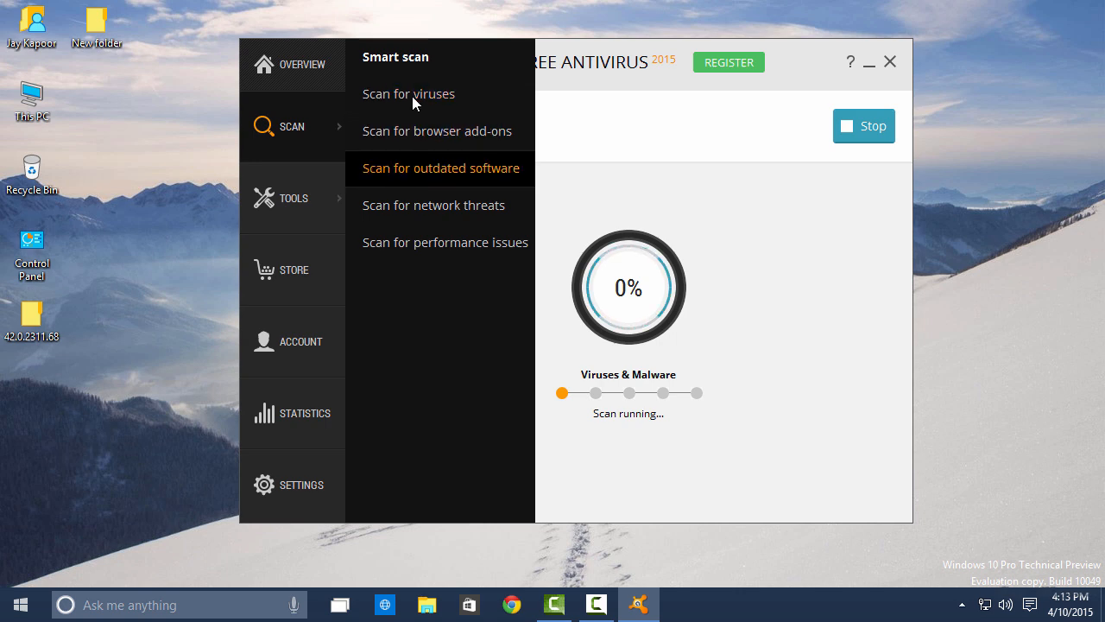
pyautogui.click(292, 126)
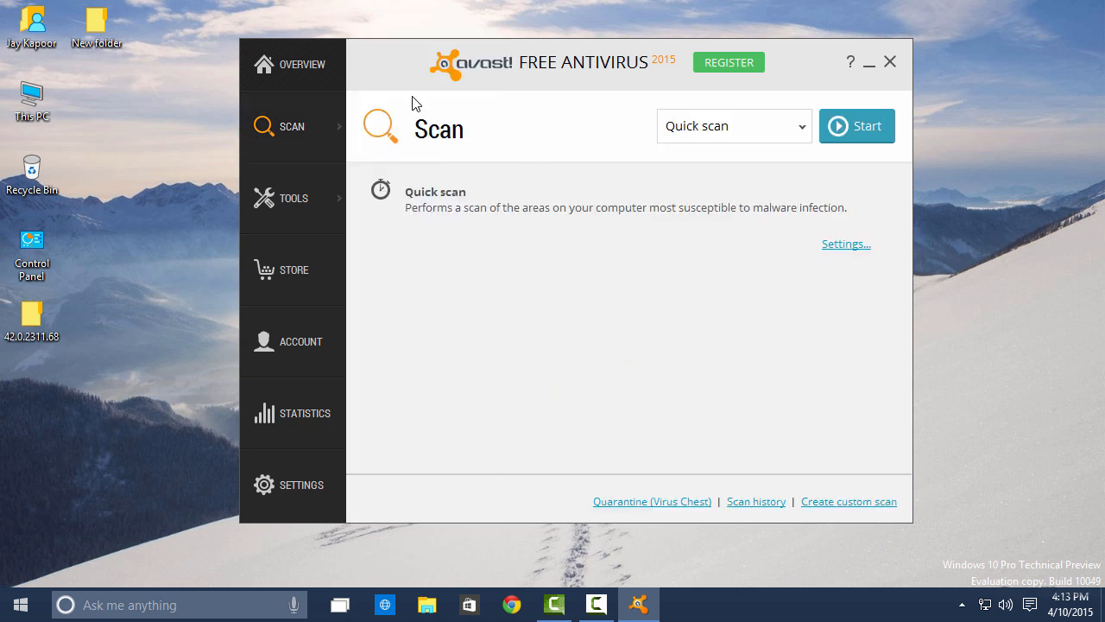
pyautogui.moveTo(791, 215)
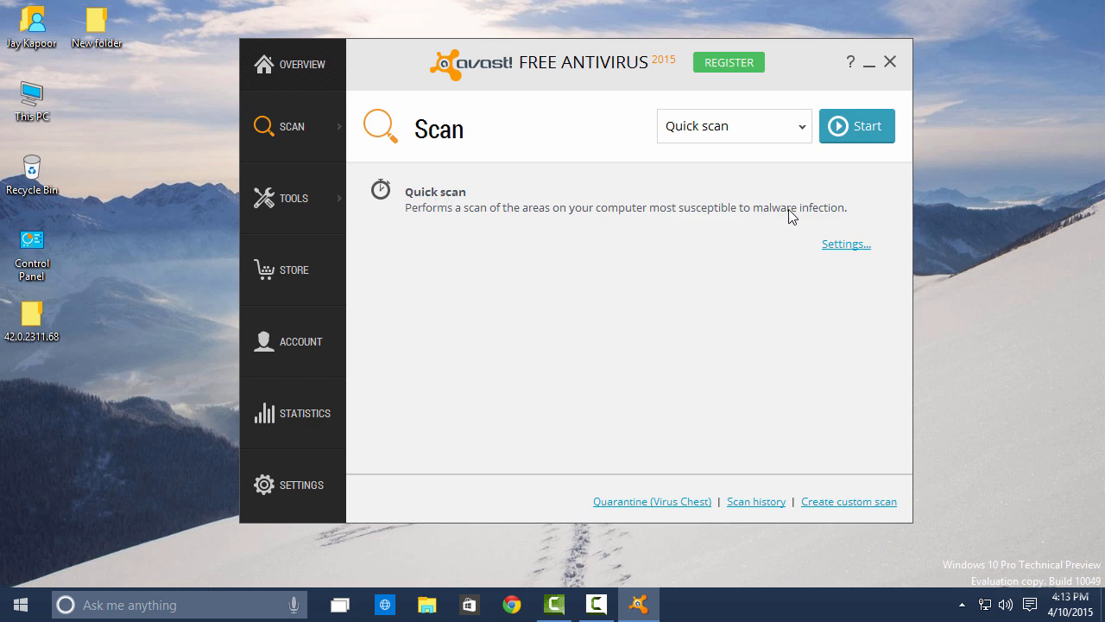
pyautogui.click(856, 125)
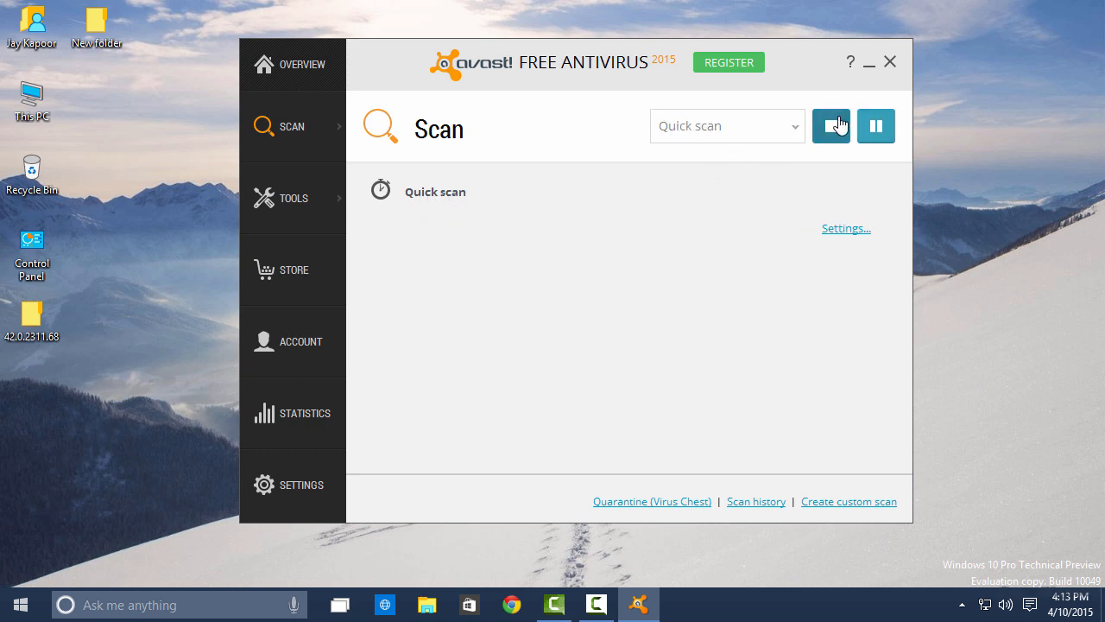
pyautogui.click(830, 126)
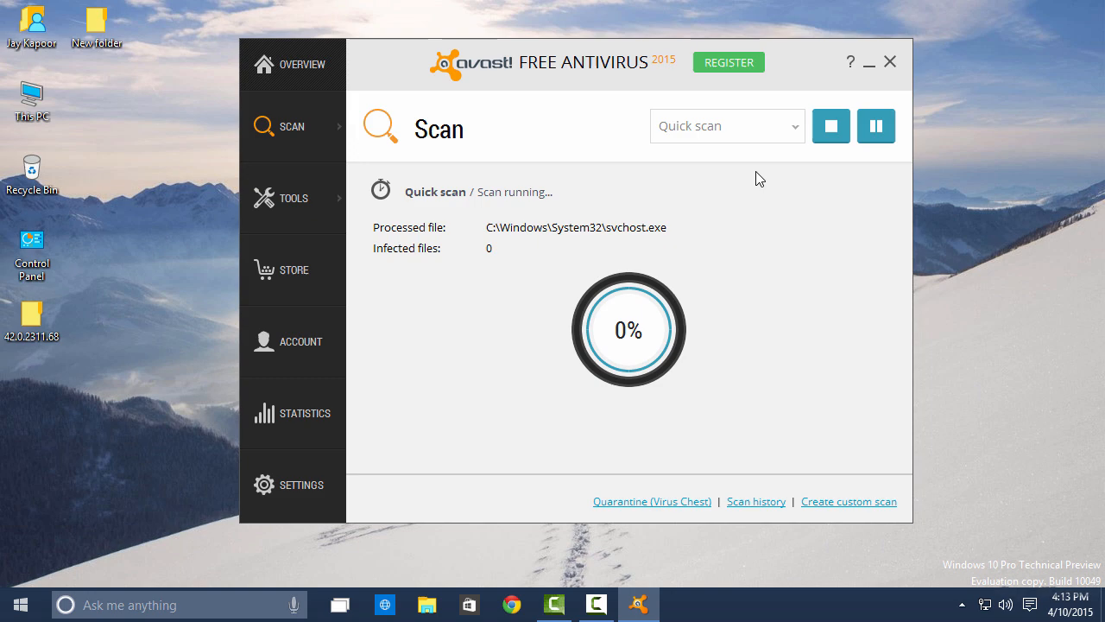
pyautogui.click(292, 126)
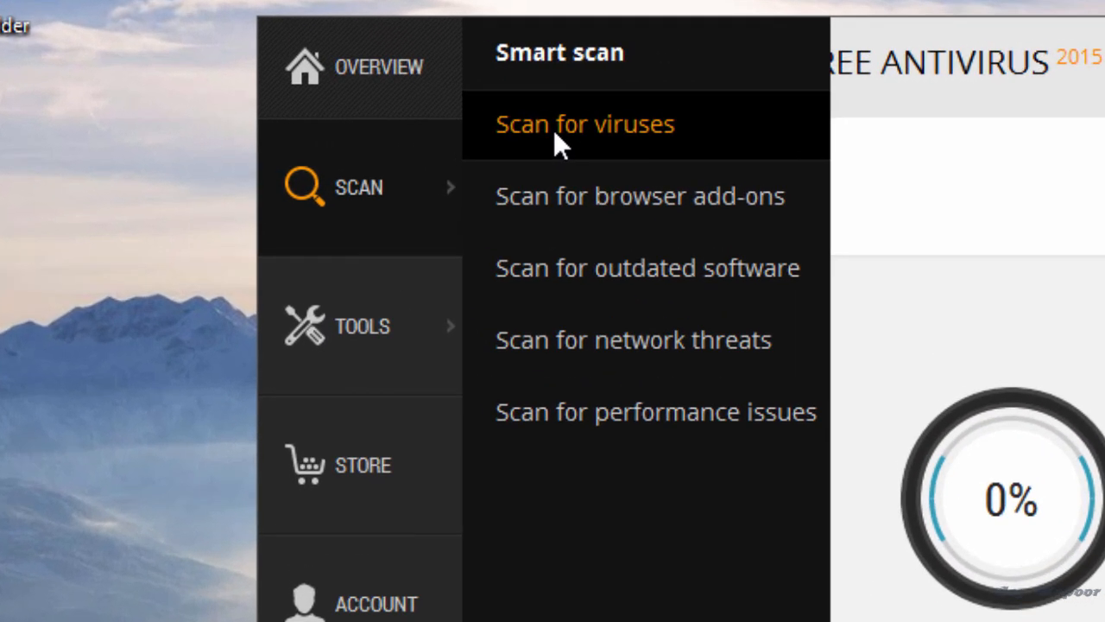
# Step: Scan browsers for poor-reputation add-ons, then start a Home Network Security scan
pyautogui.click(646, 268)
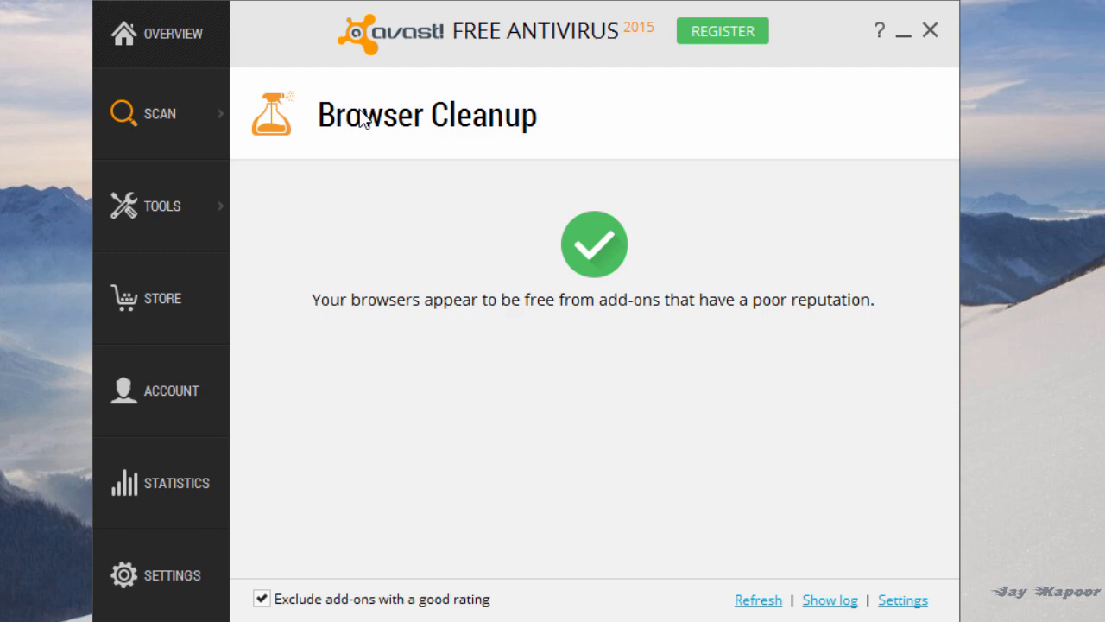
pyautogui.moveTo(244, 167)
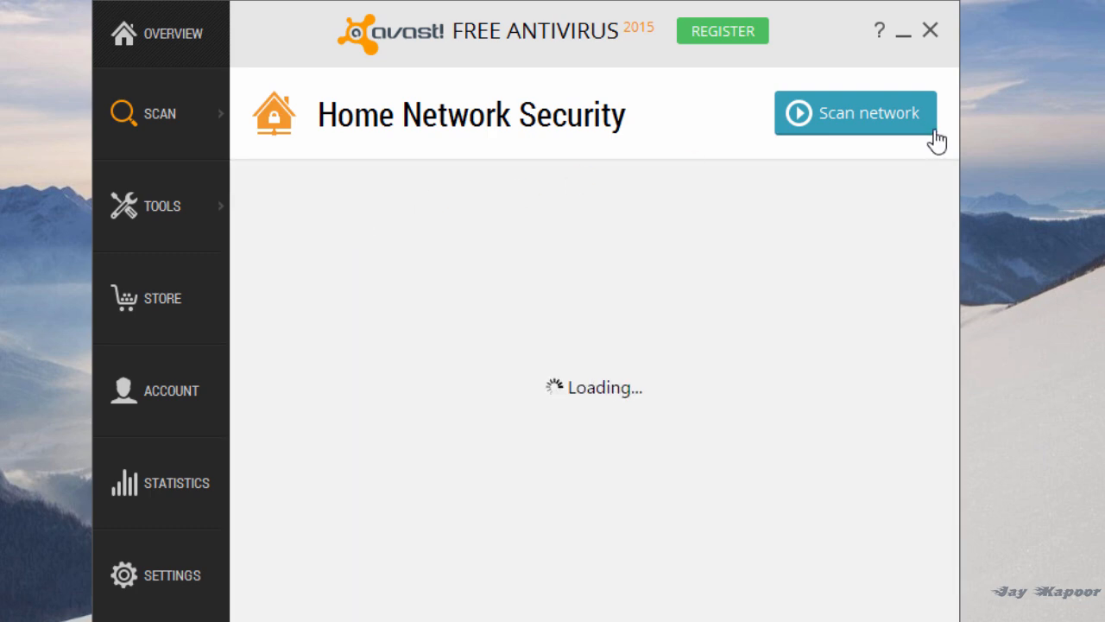
pyautogui.click(855, 113)
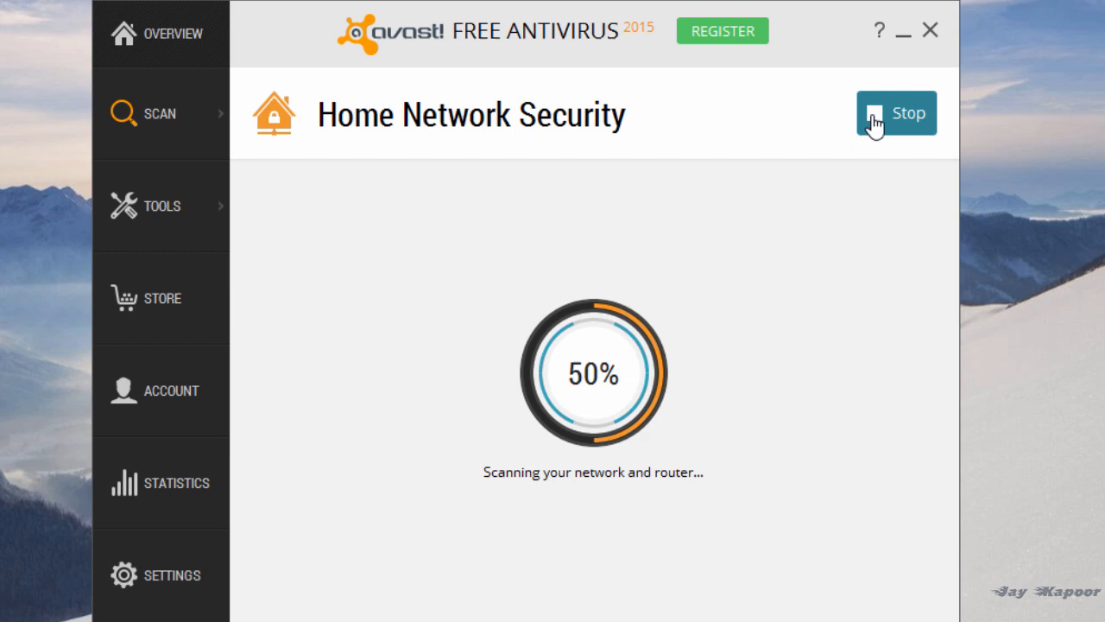
pyautogui.moveTo(374, 91)
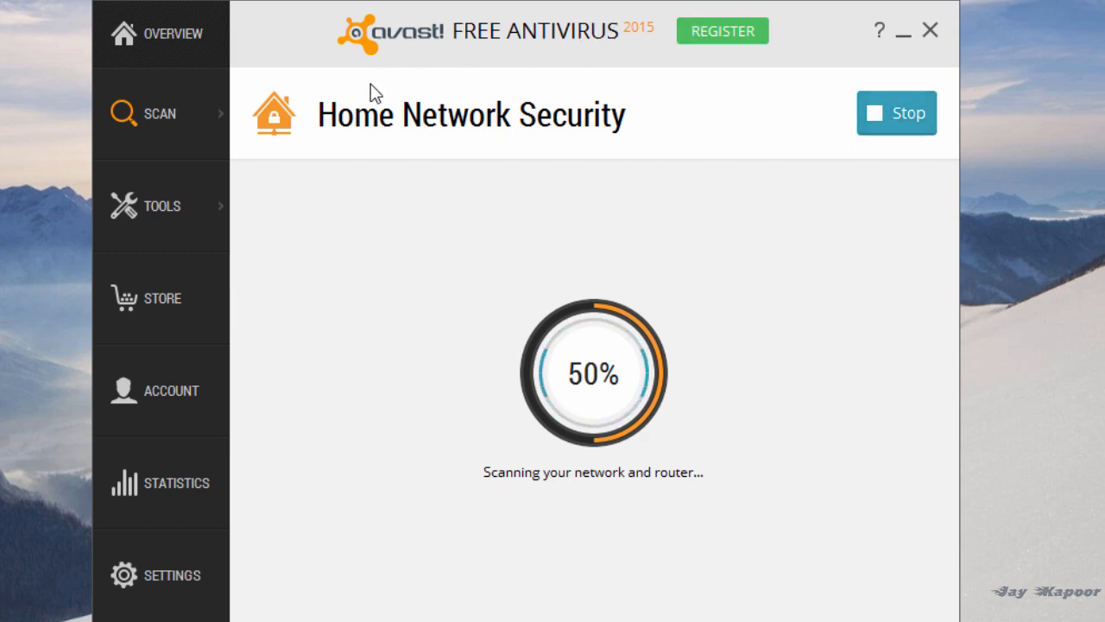
pyautogui.click(159, 113)
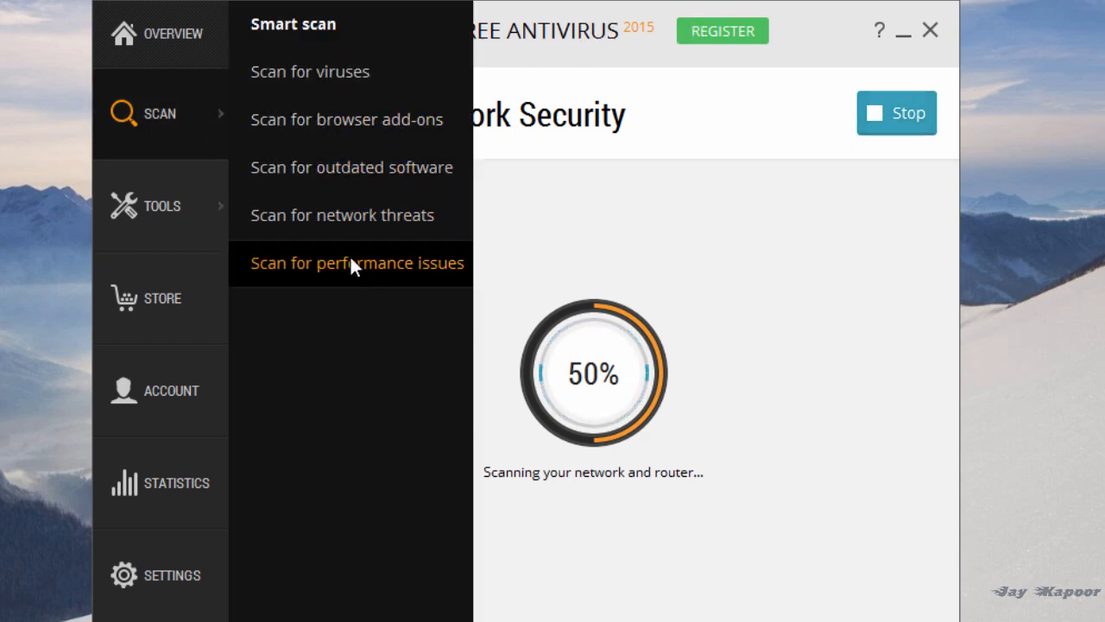